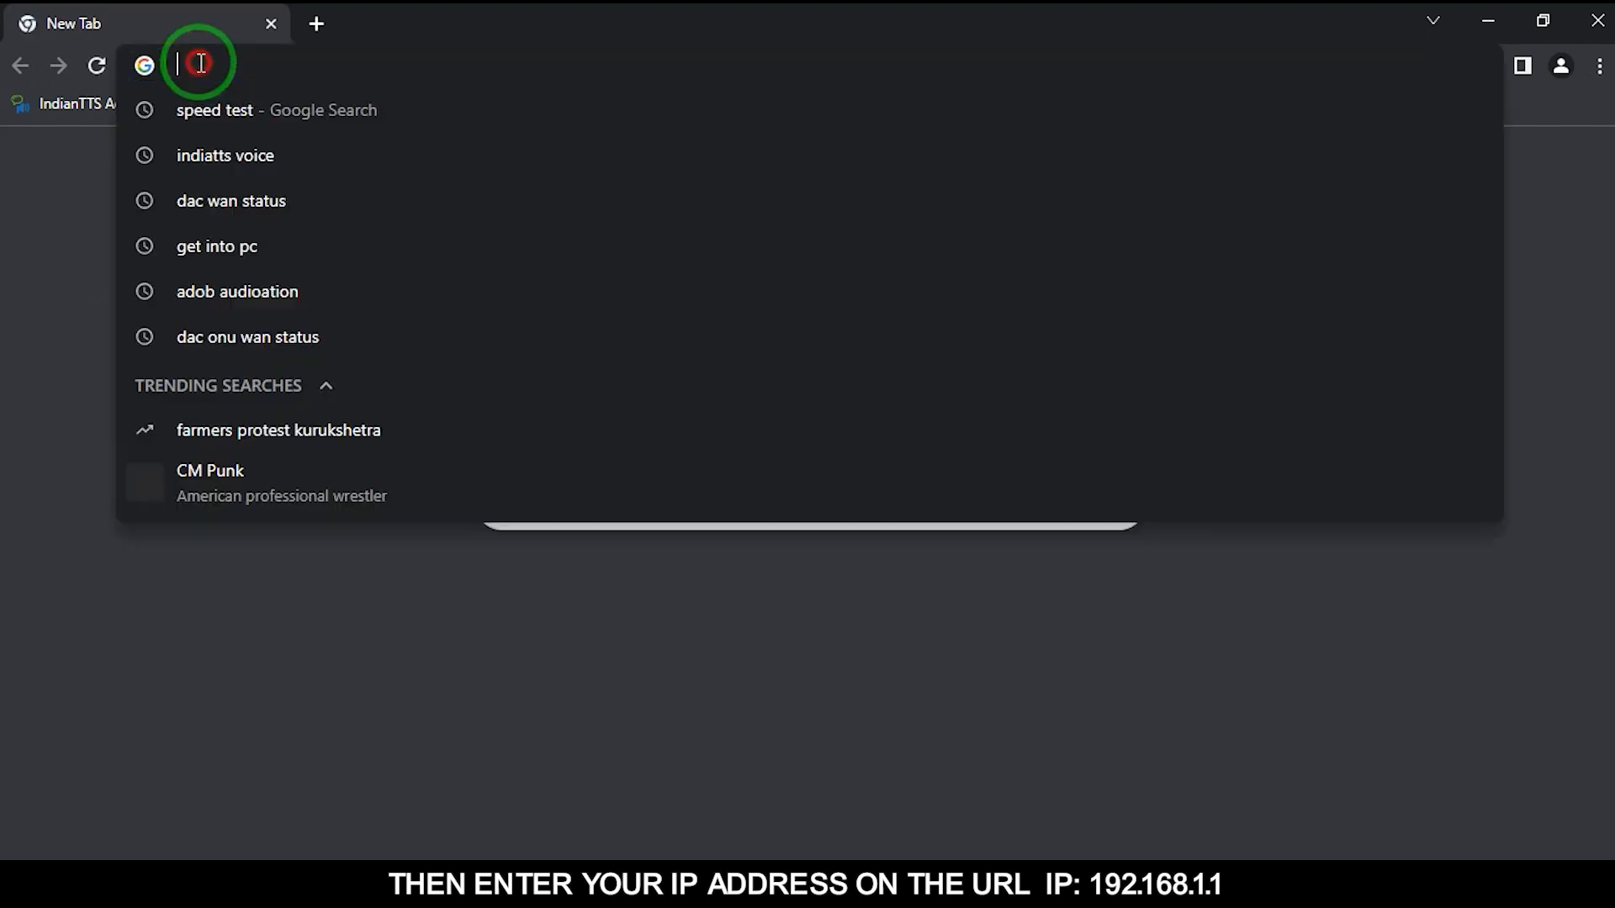
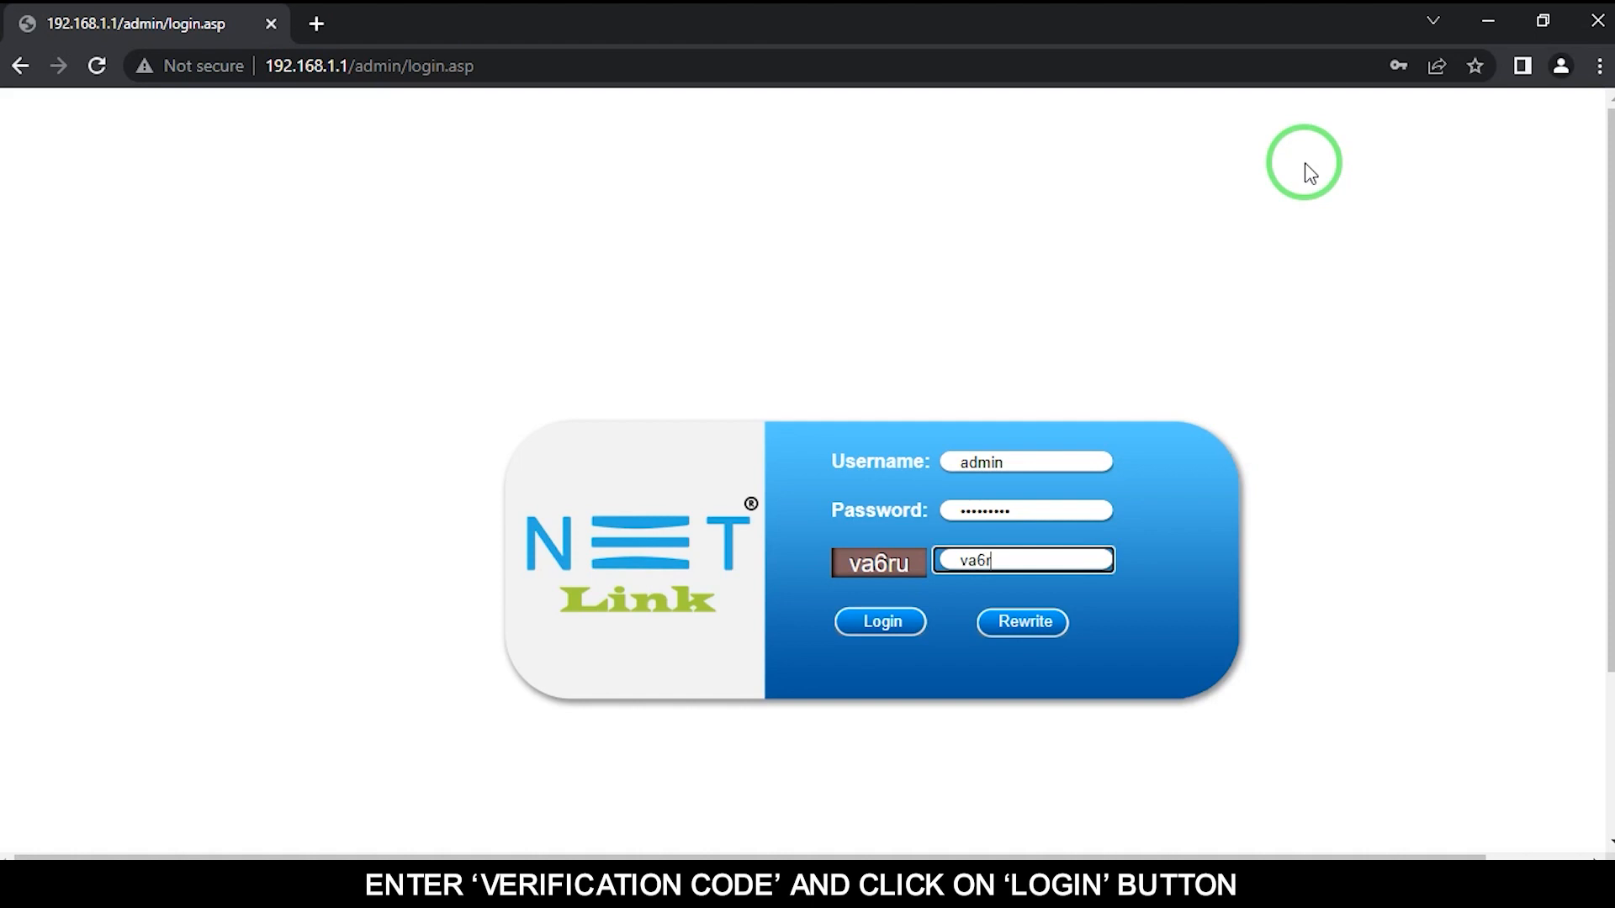
Step: Load the router login page at 192.168.1.1 in Chrome
left_click(878, 620)
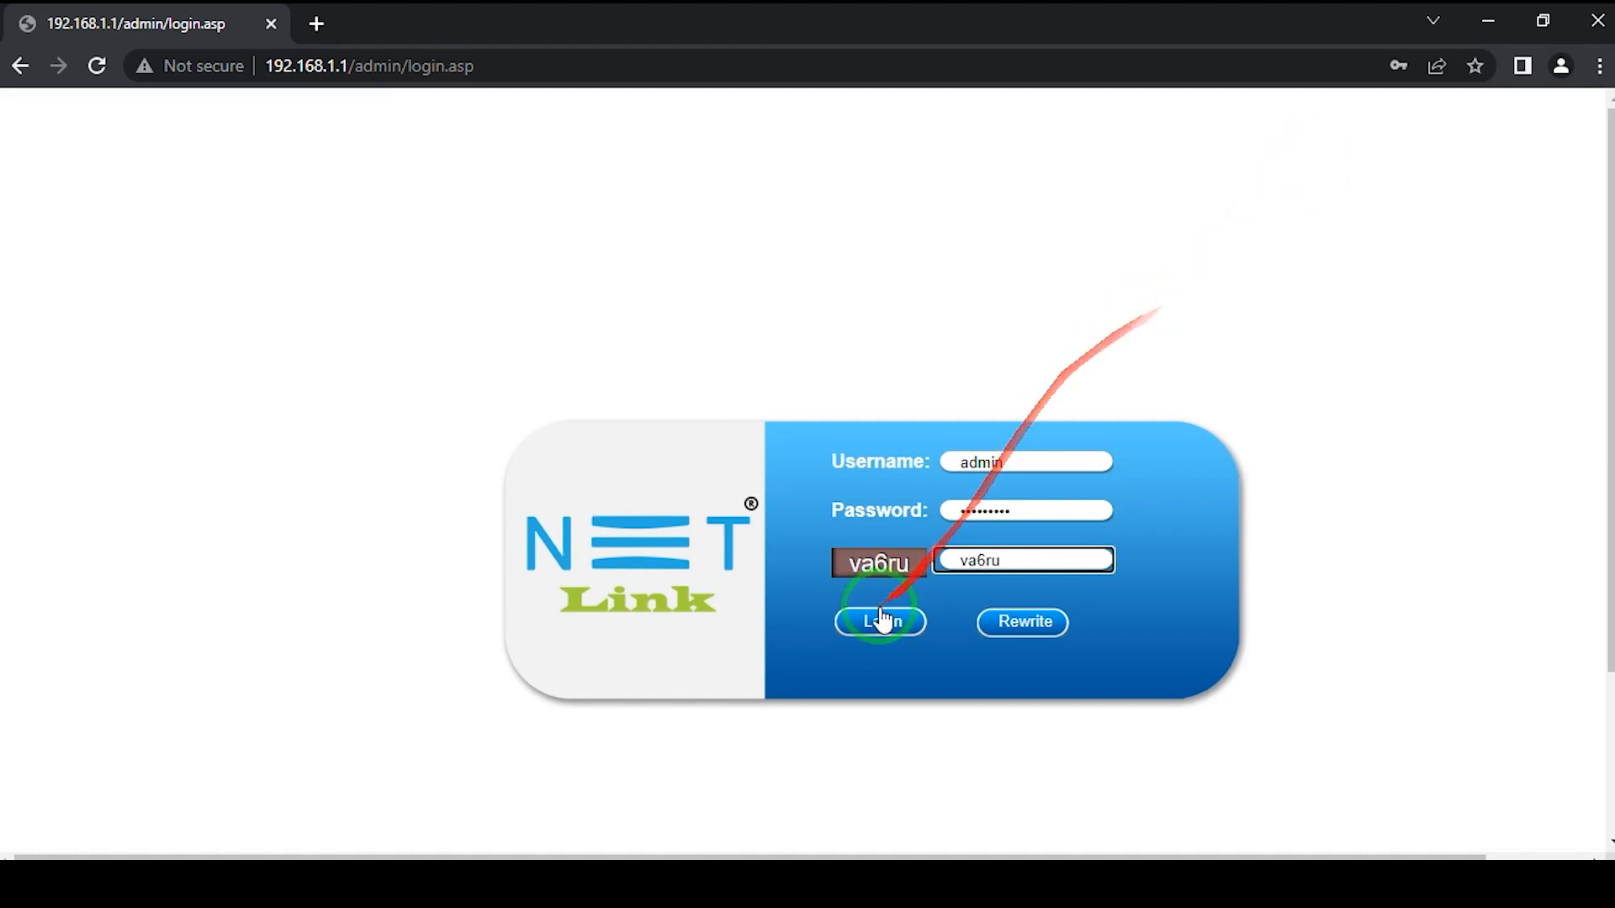
left_click(880, 622)
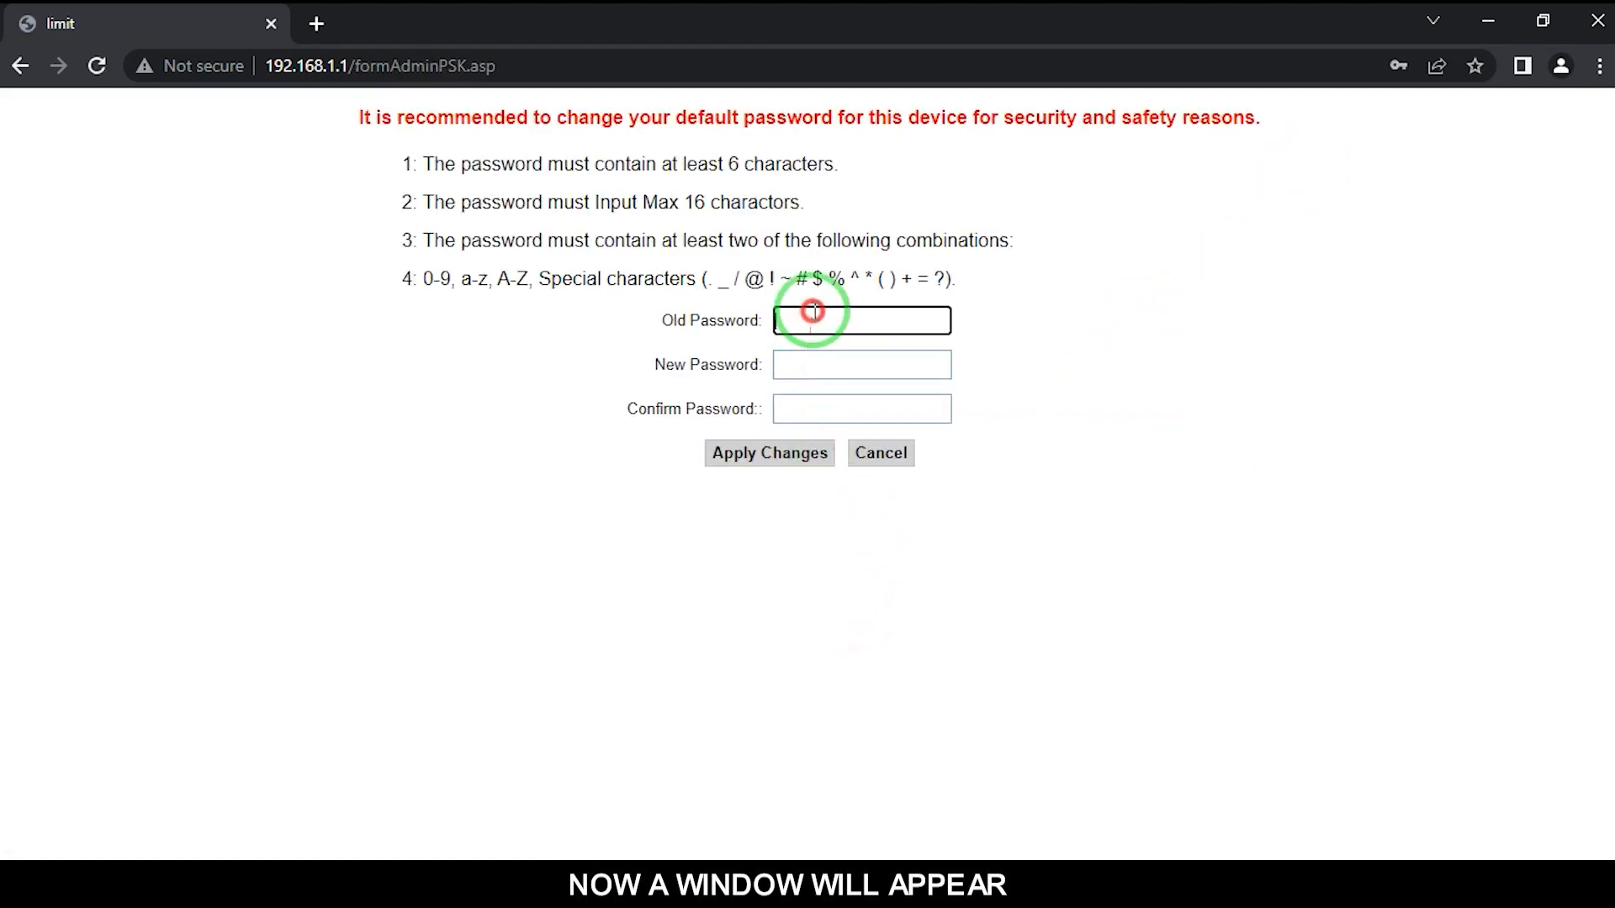
left_click(862, 320)
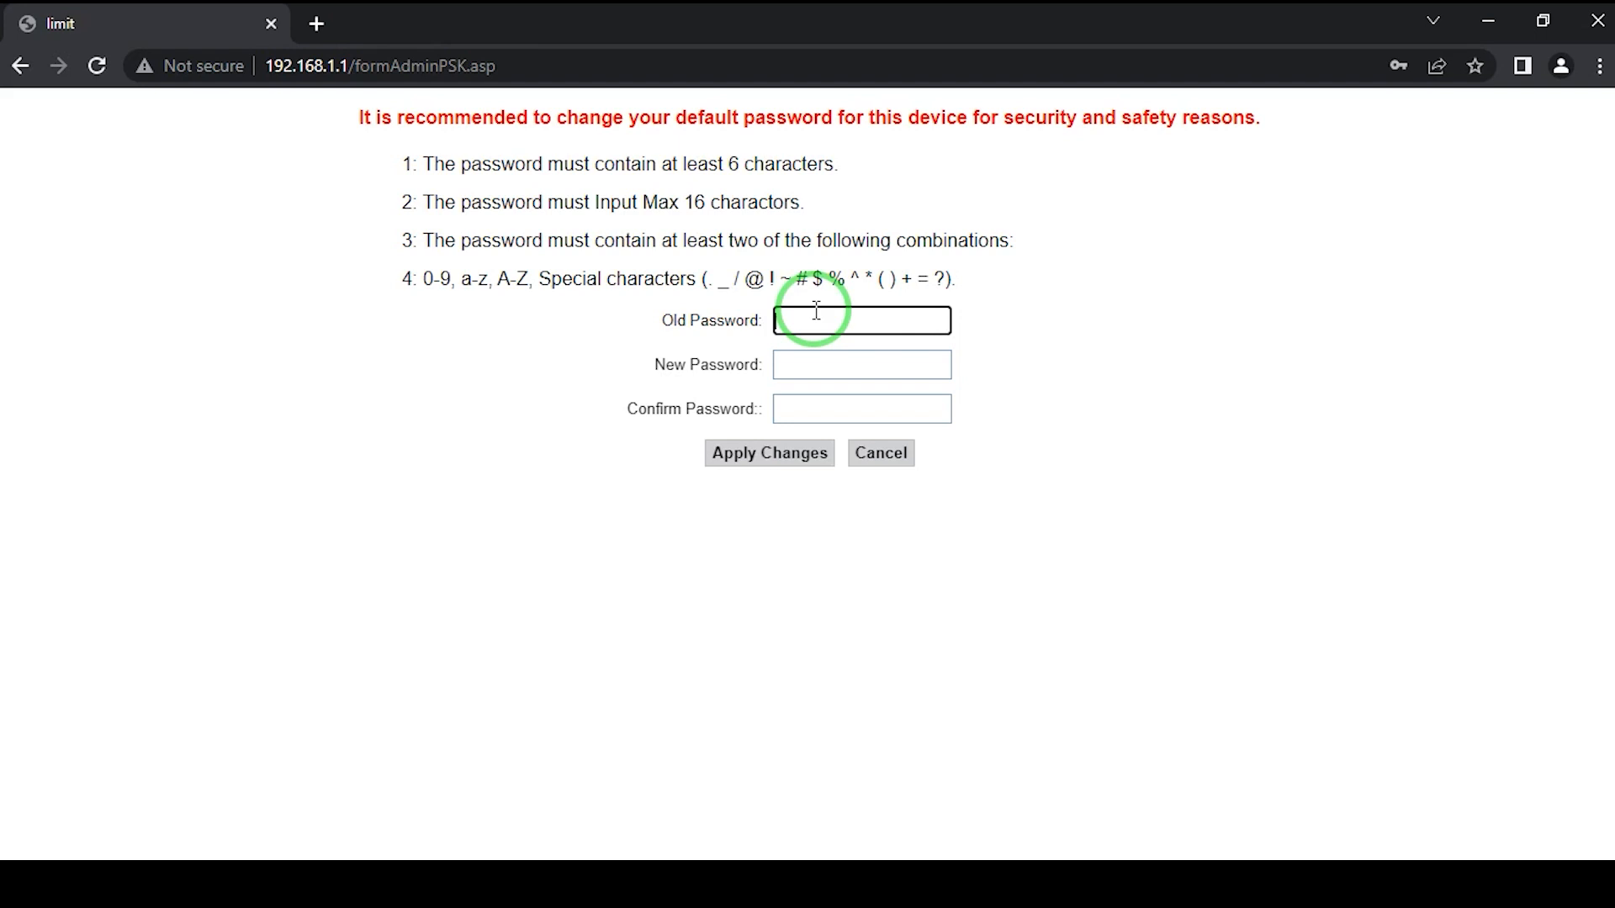
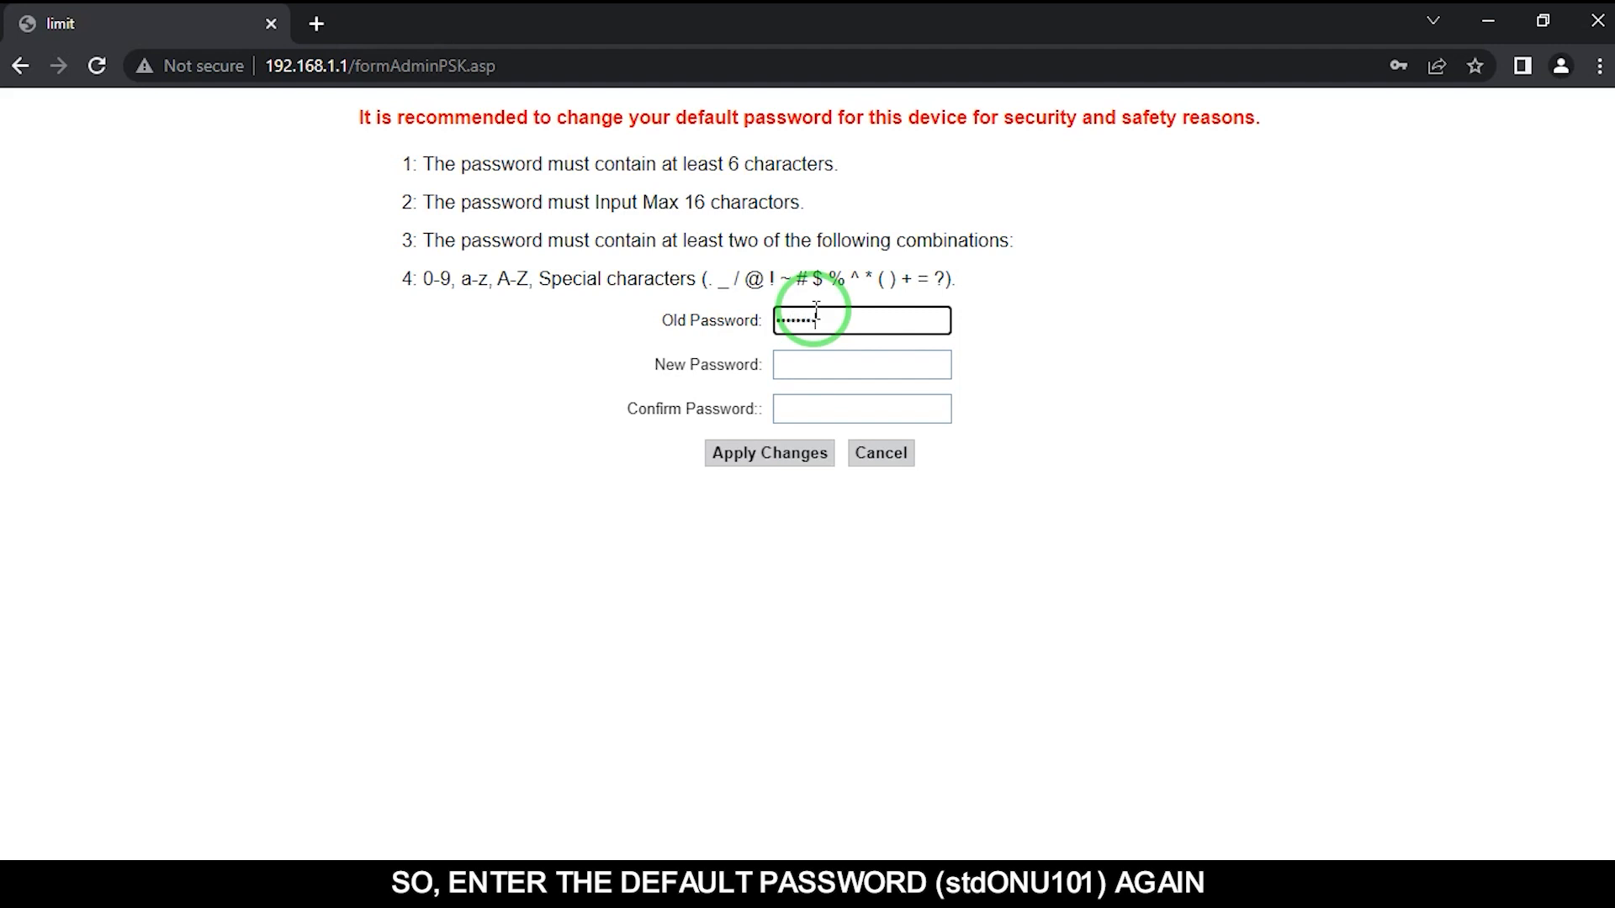
left_click(861, 364)
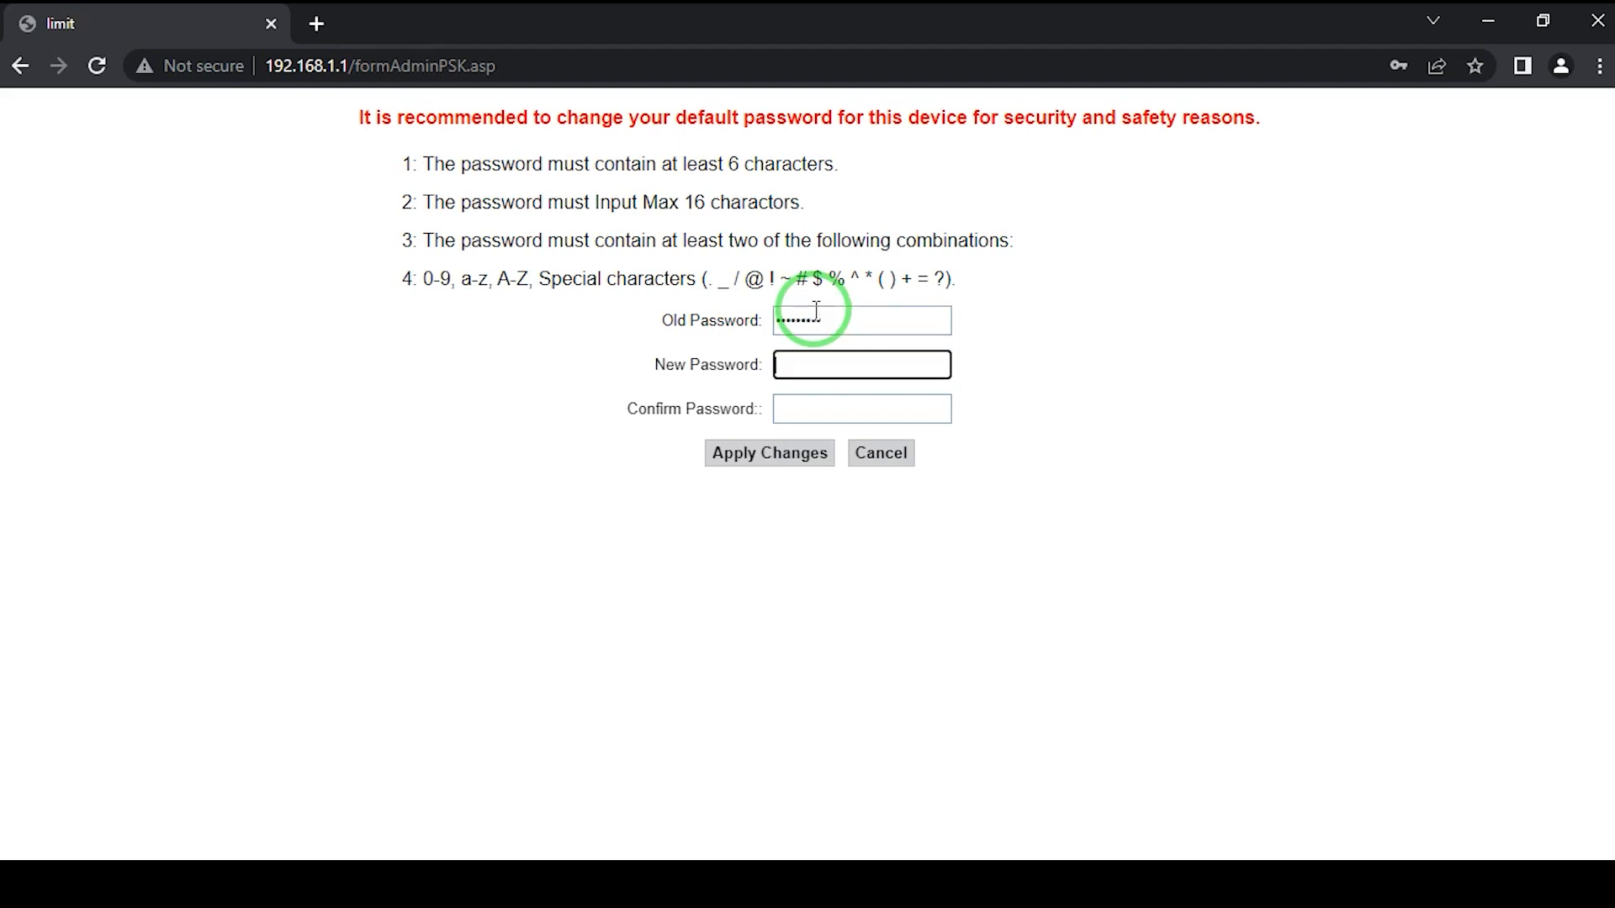
type("••••")
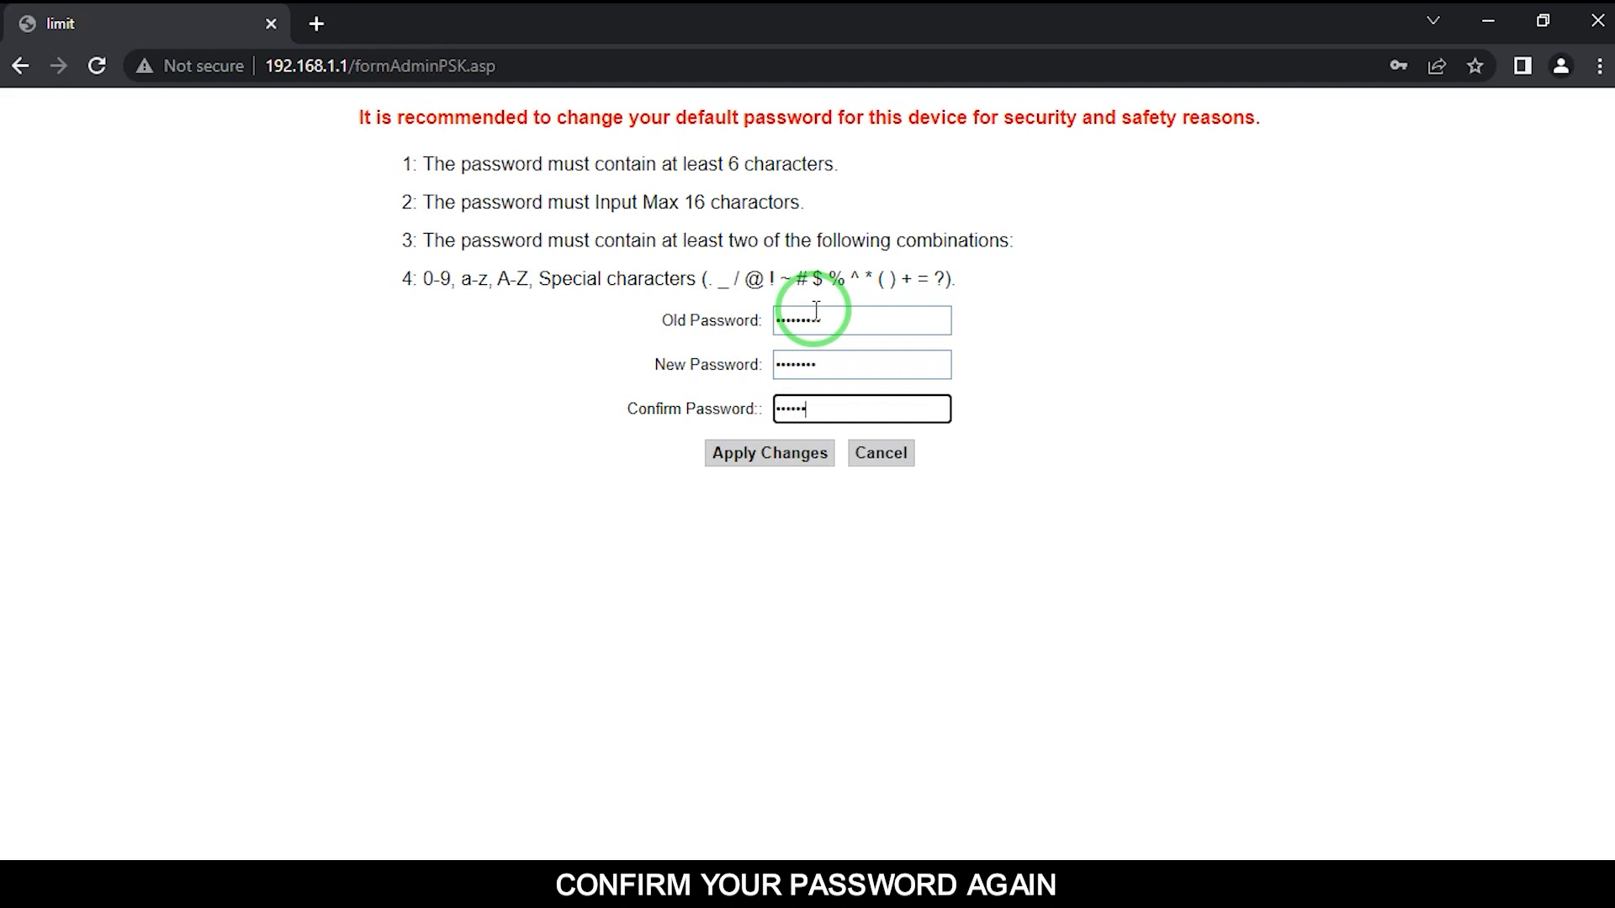
type("•")
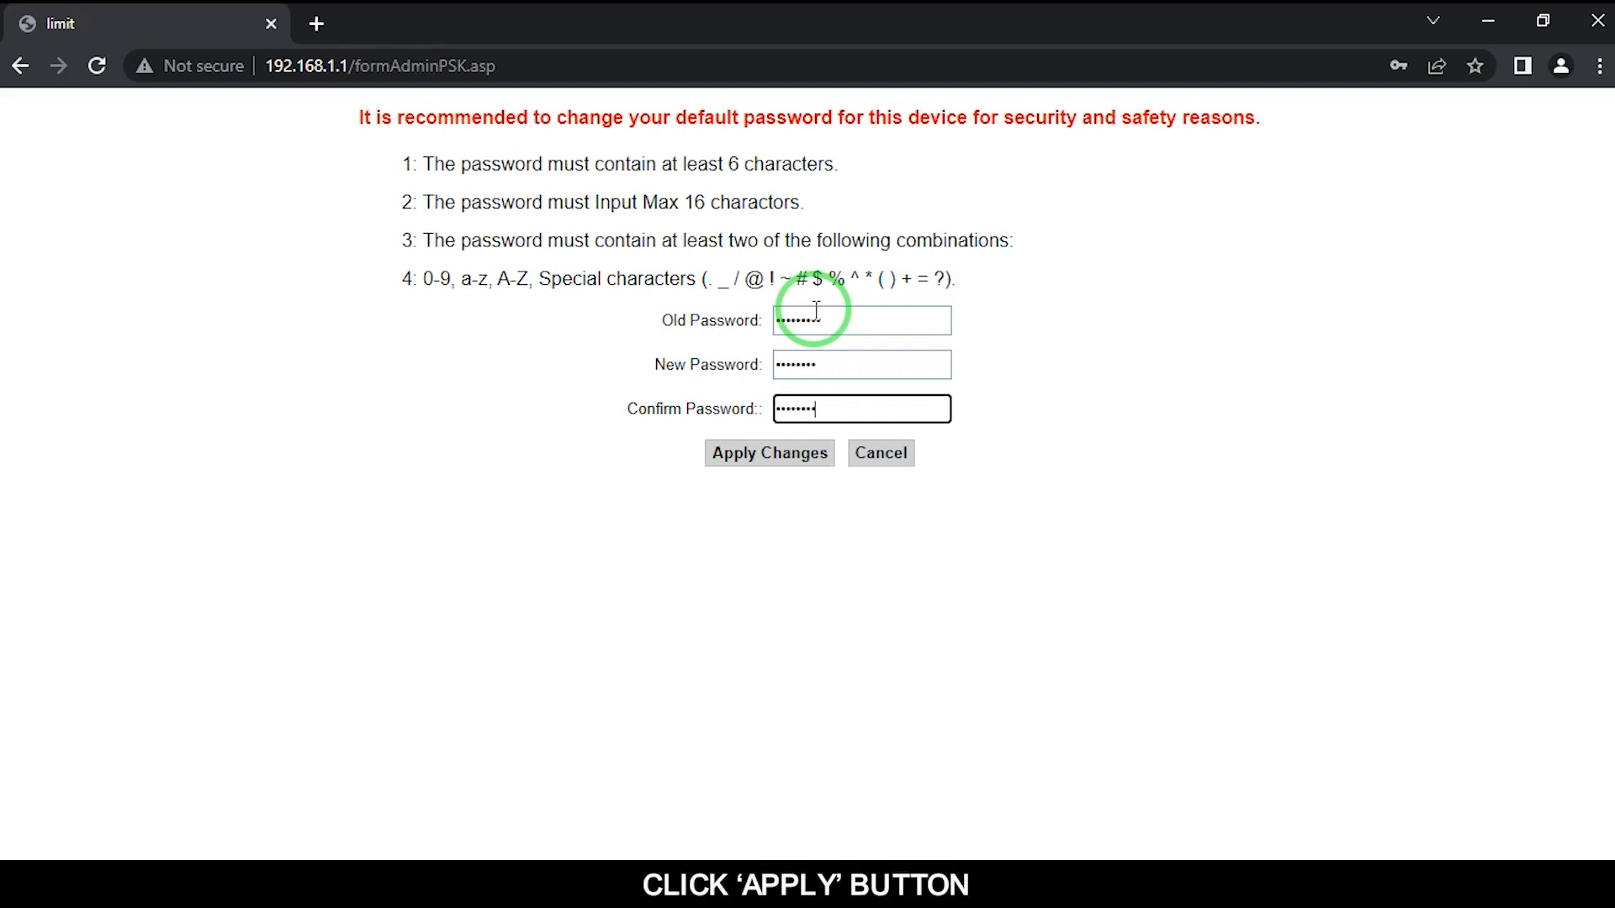
left_click(768, 453)
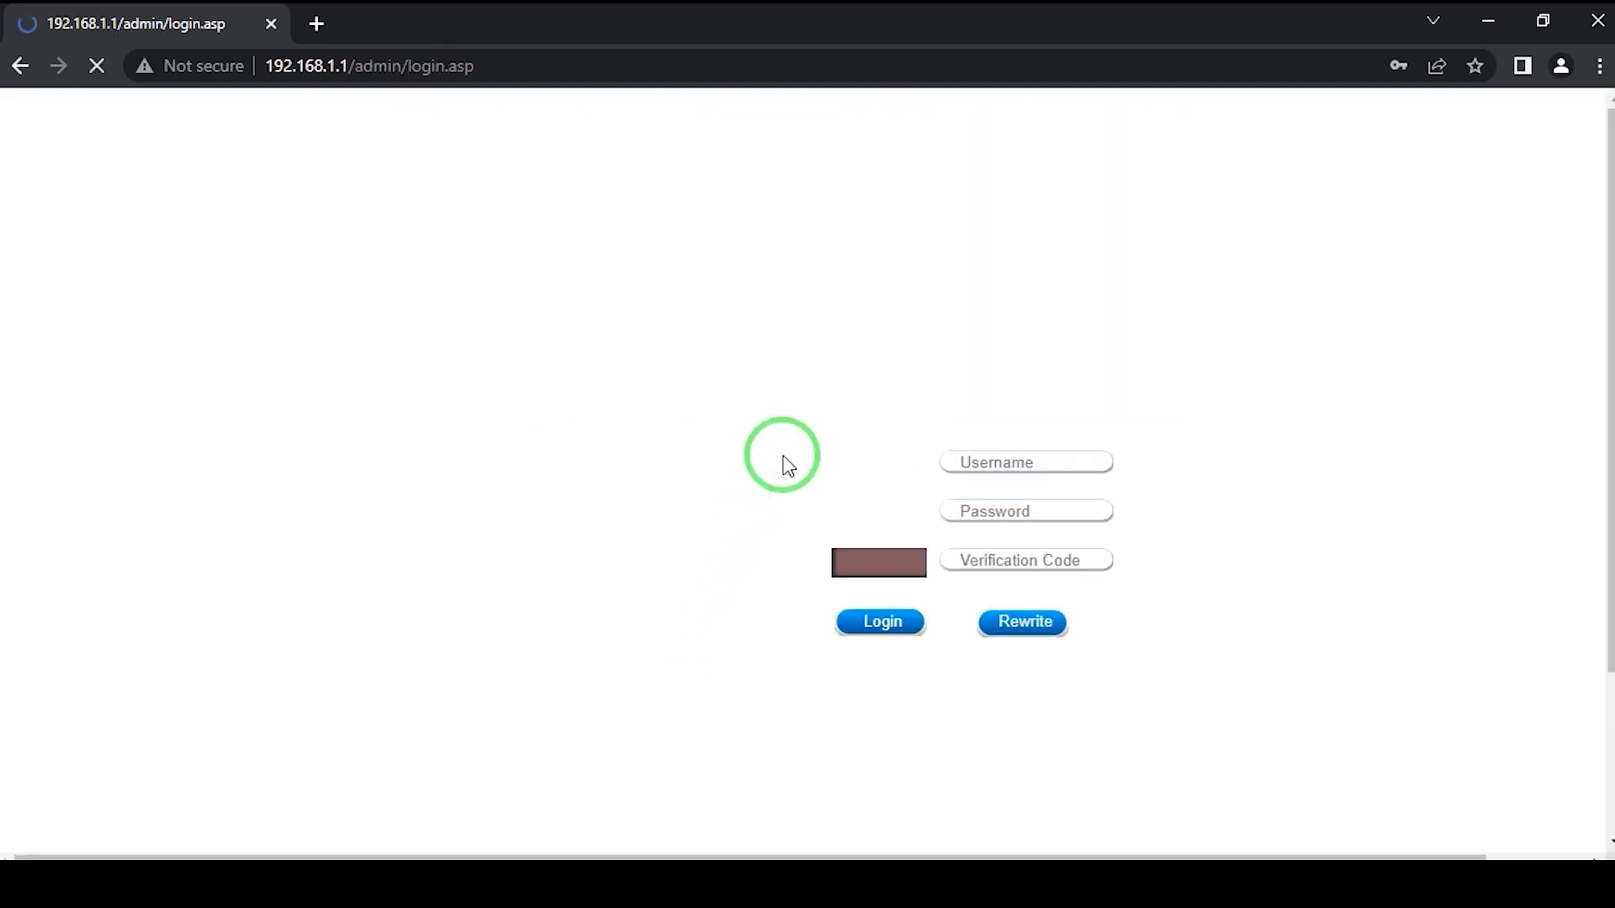
type("admin")
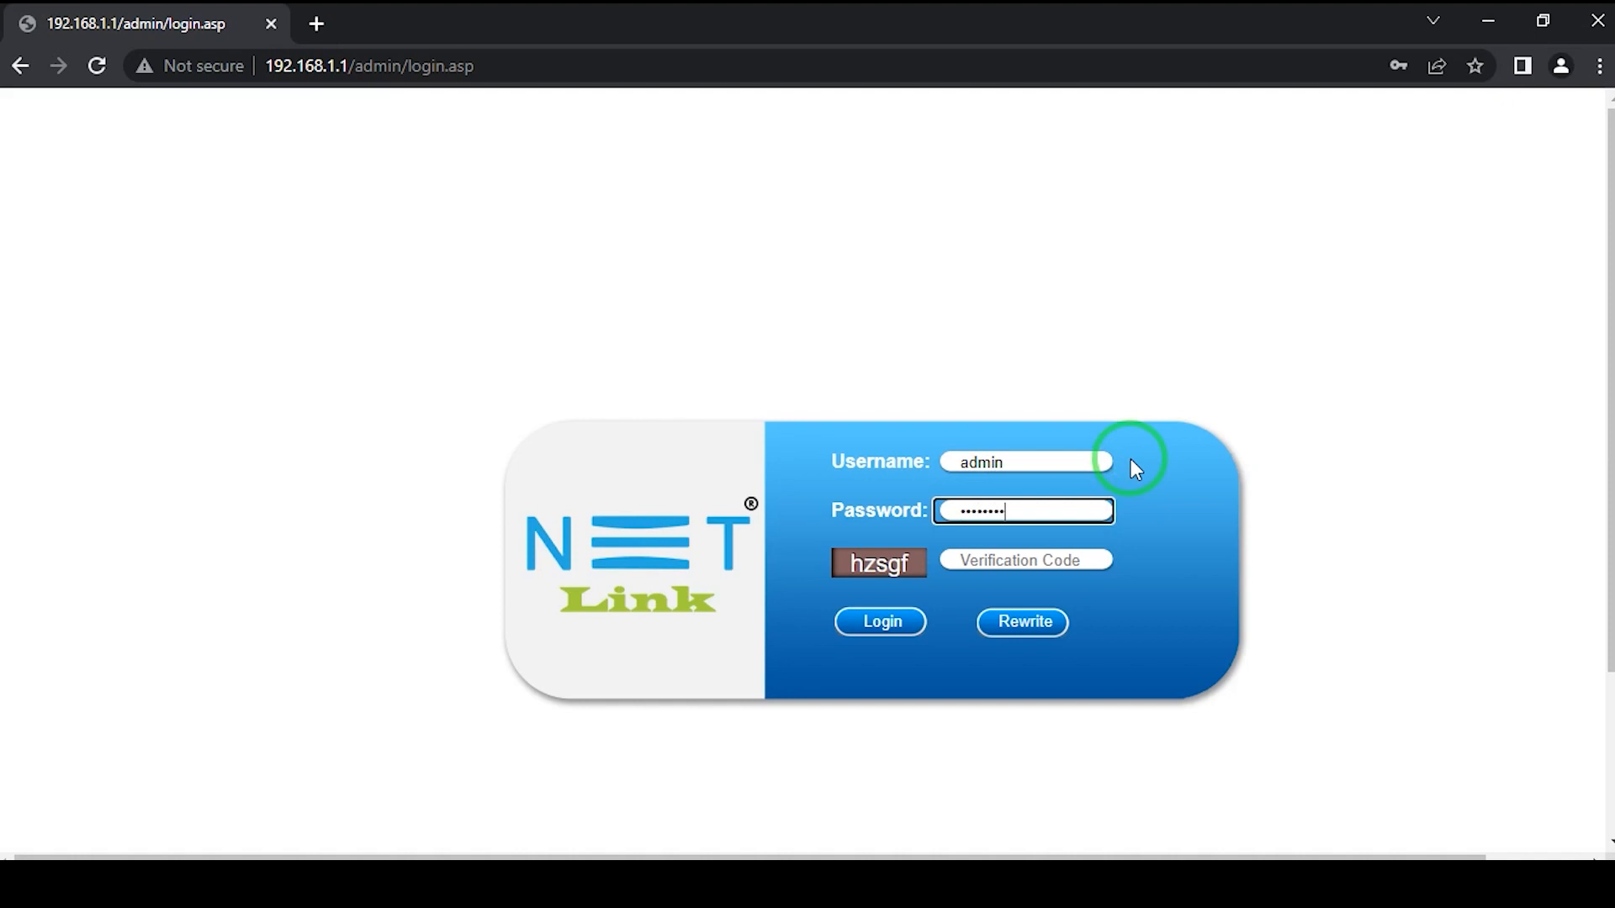
left_click(1022, 559)
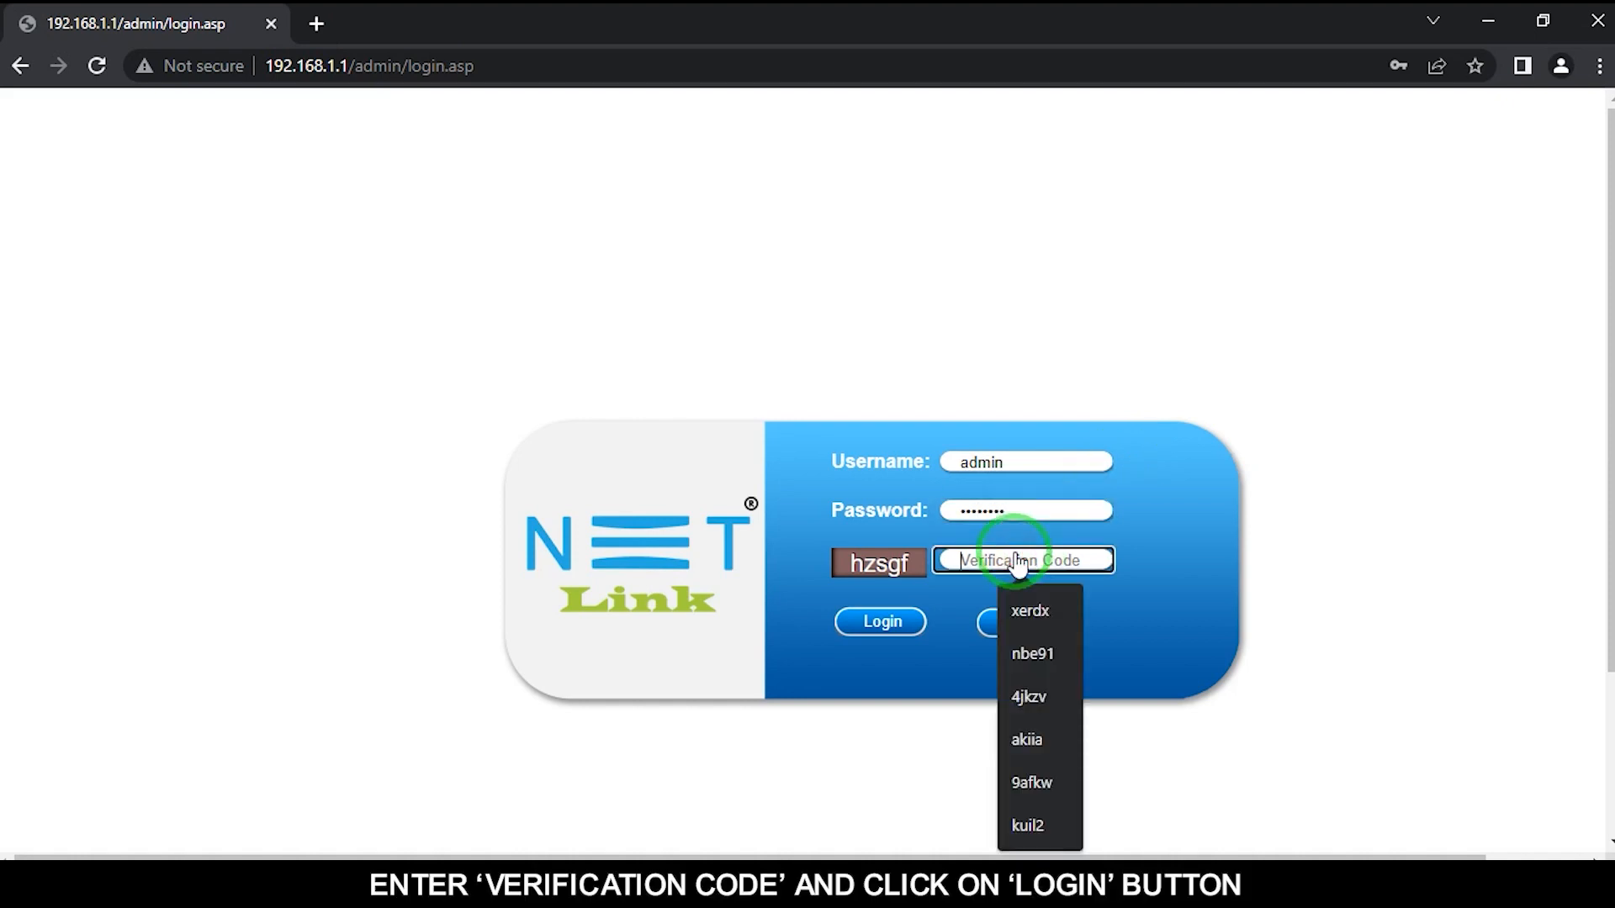
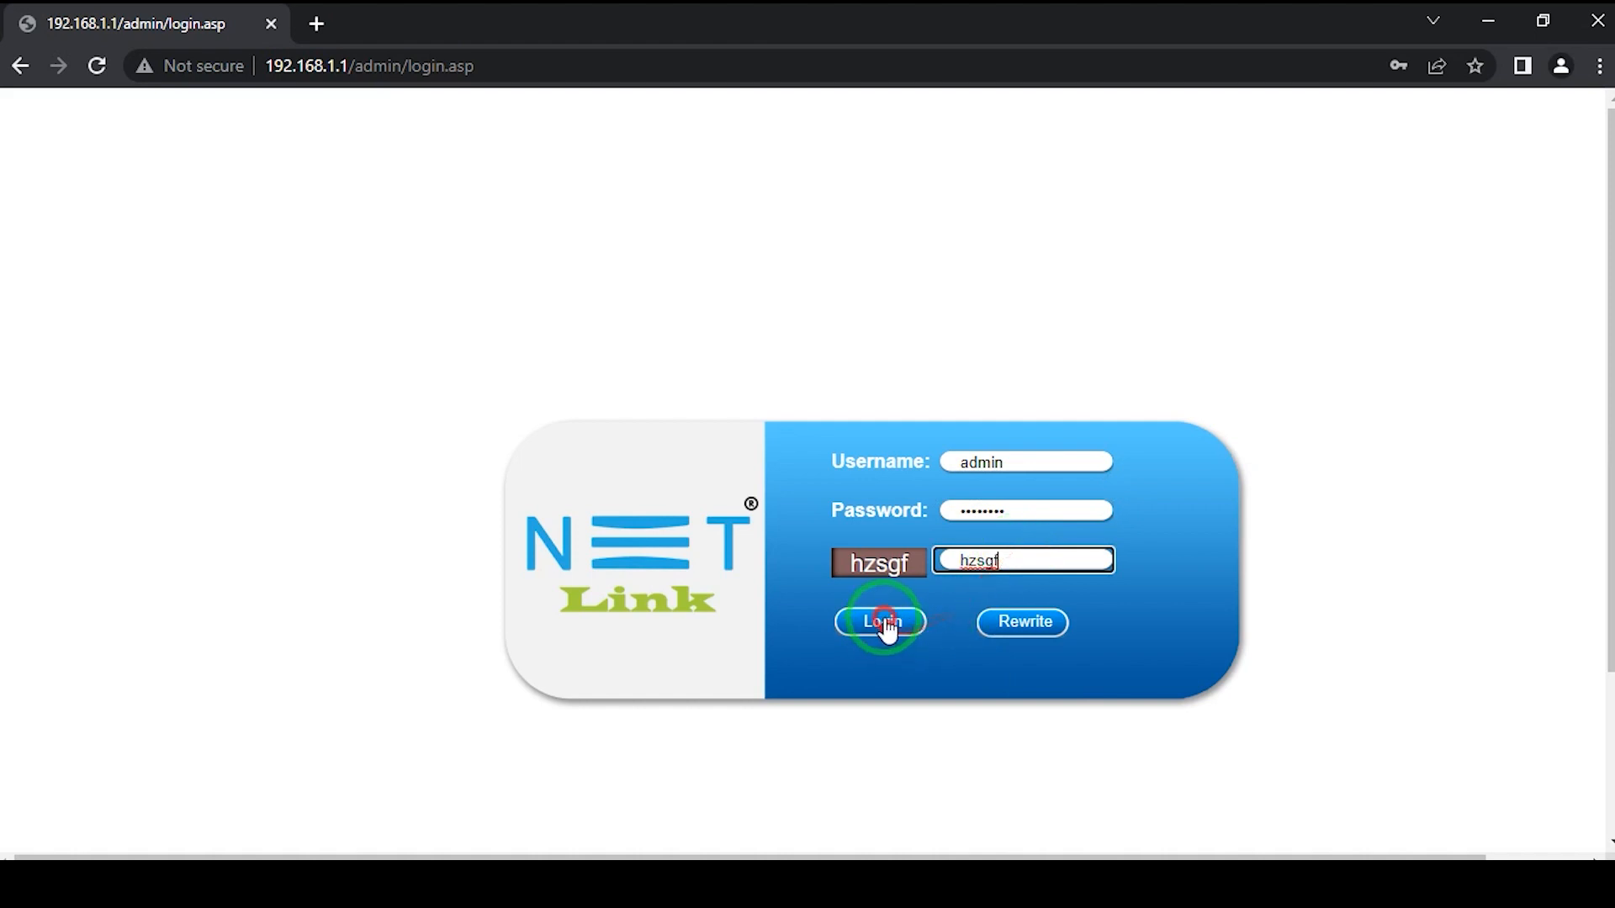
left_click(879, 622)
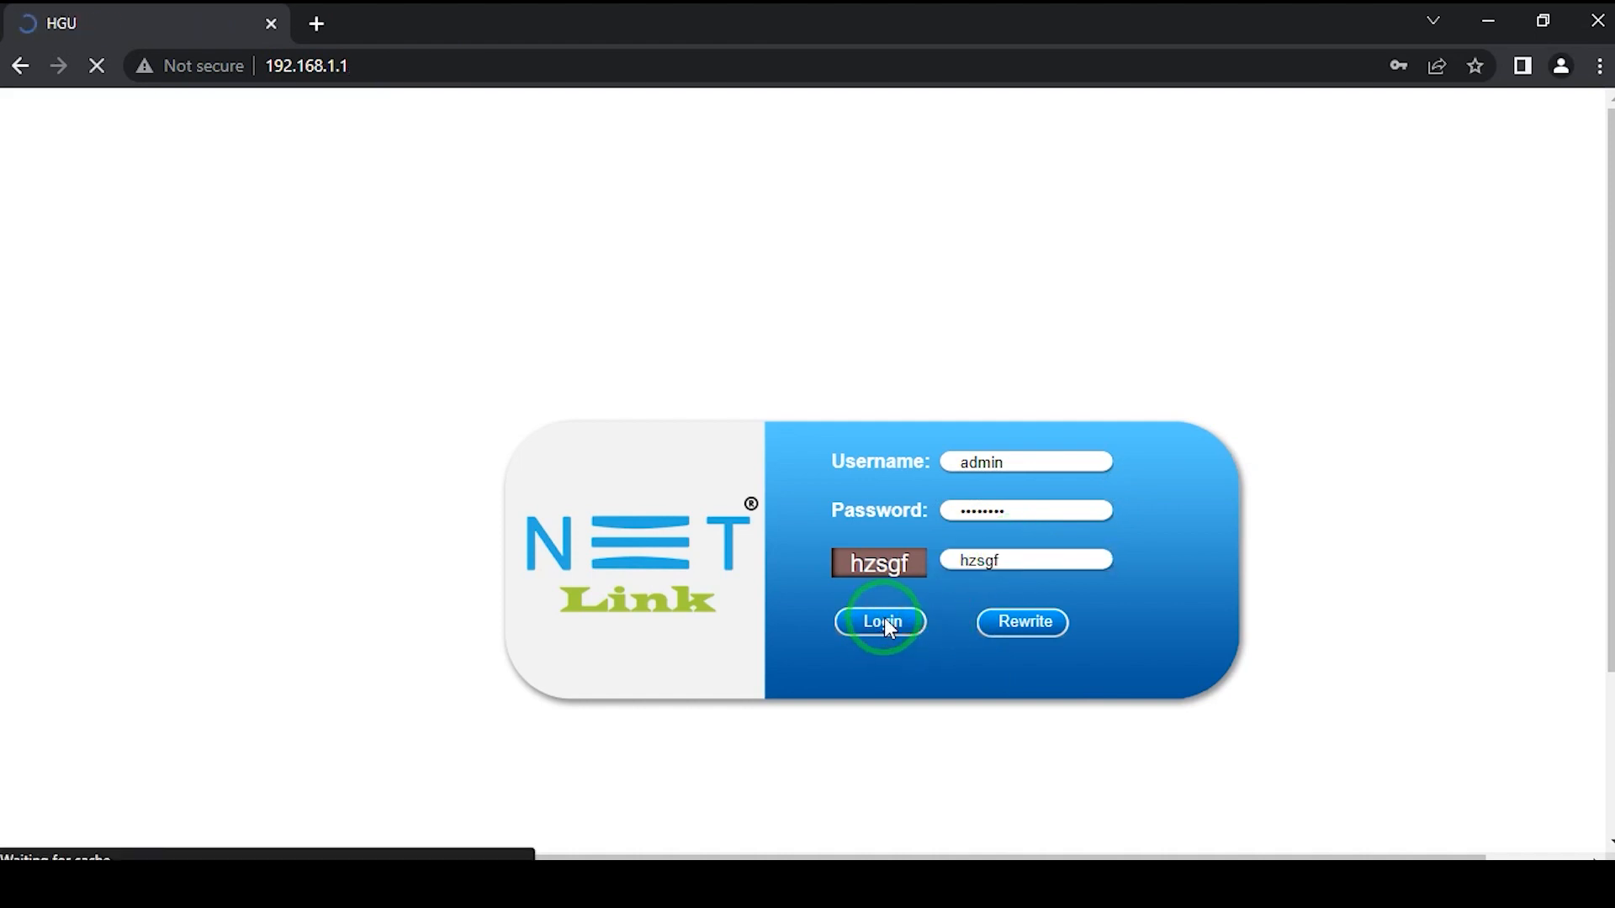
Step: Finish logging in to reach Status > Device Info showing firmware V3.2.00-220926
left_click(879, 623)
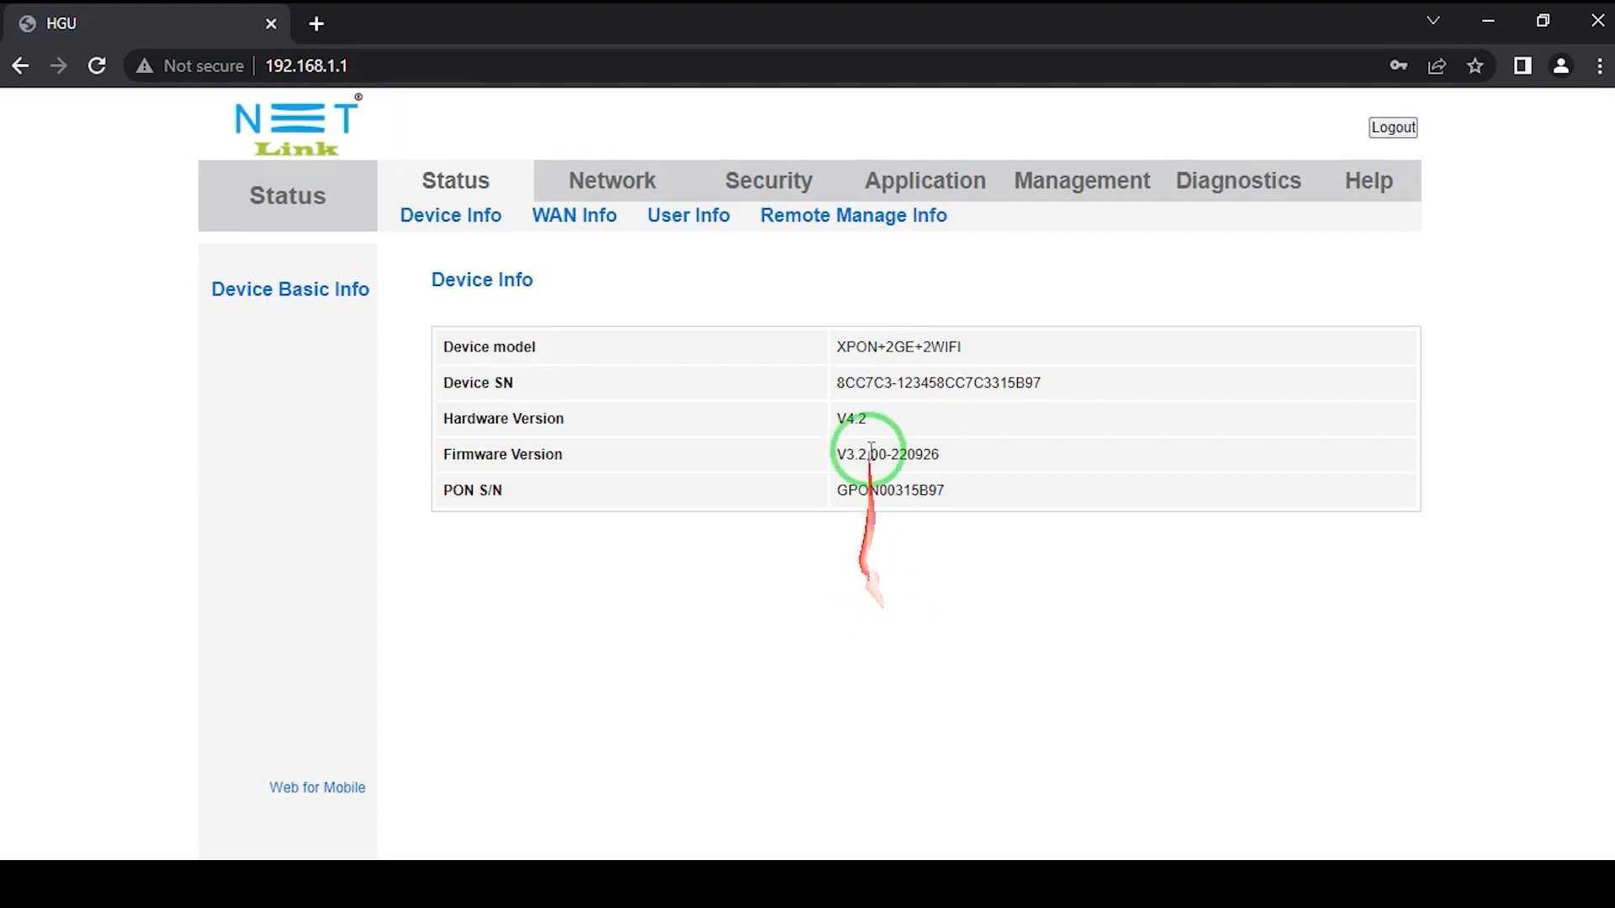
left_click_drag(871, 454, 948, 546)
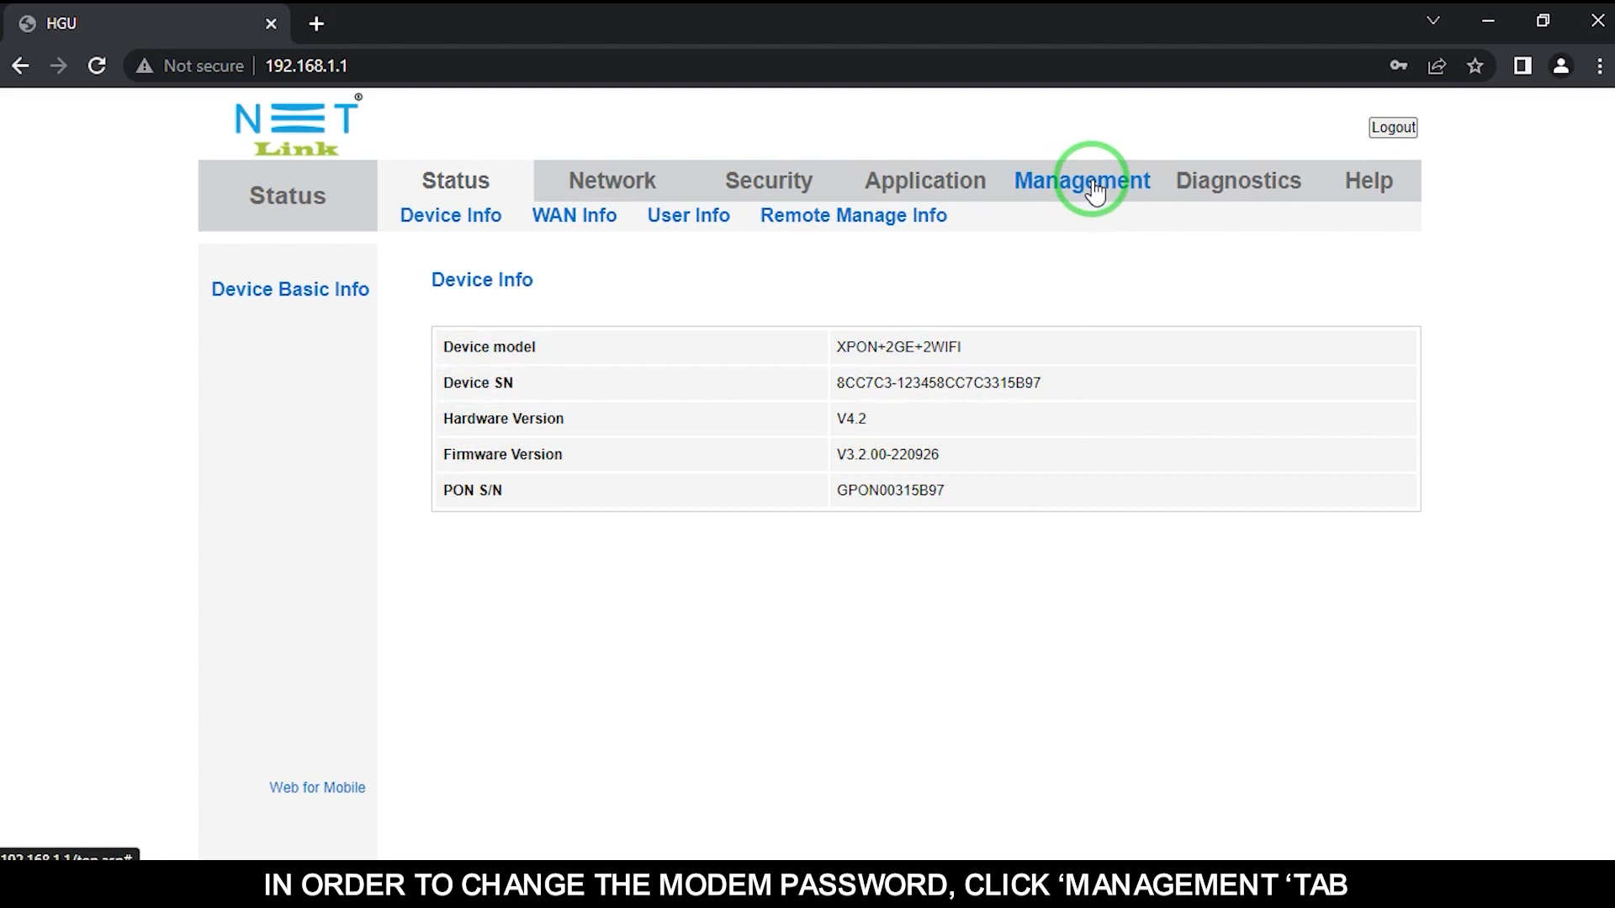
Step: Submit old, new and confirmed passwords in Management > User Manage
left_click(1080, 180)
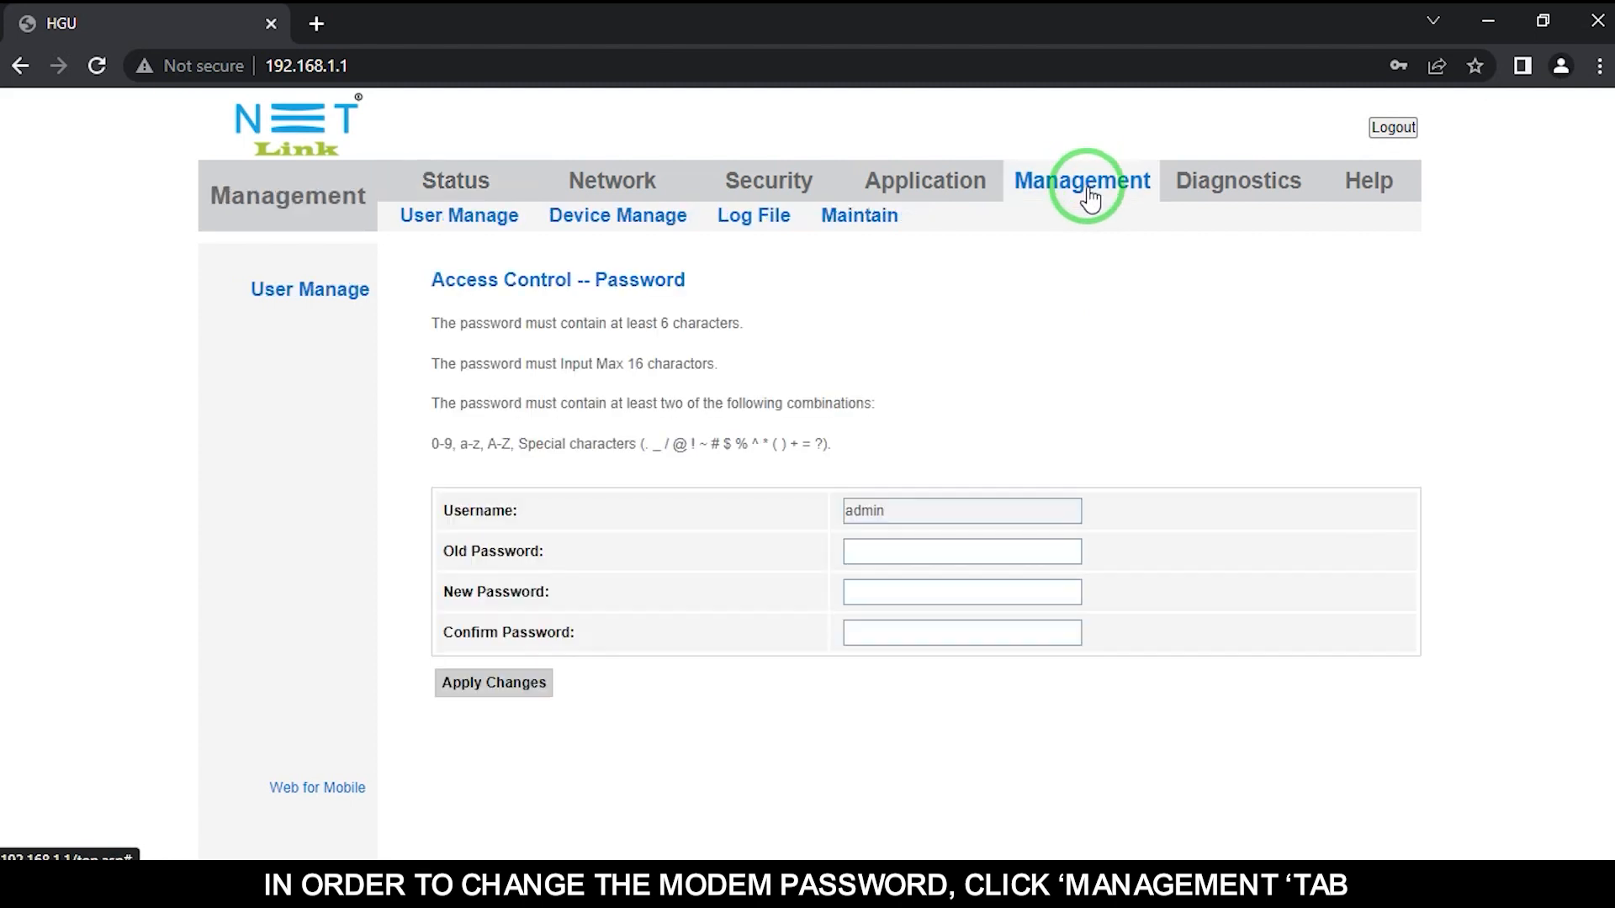
left_click(960, 551)
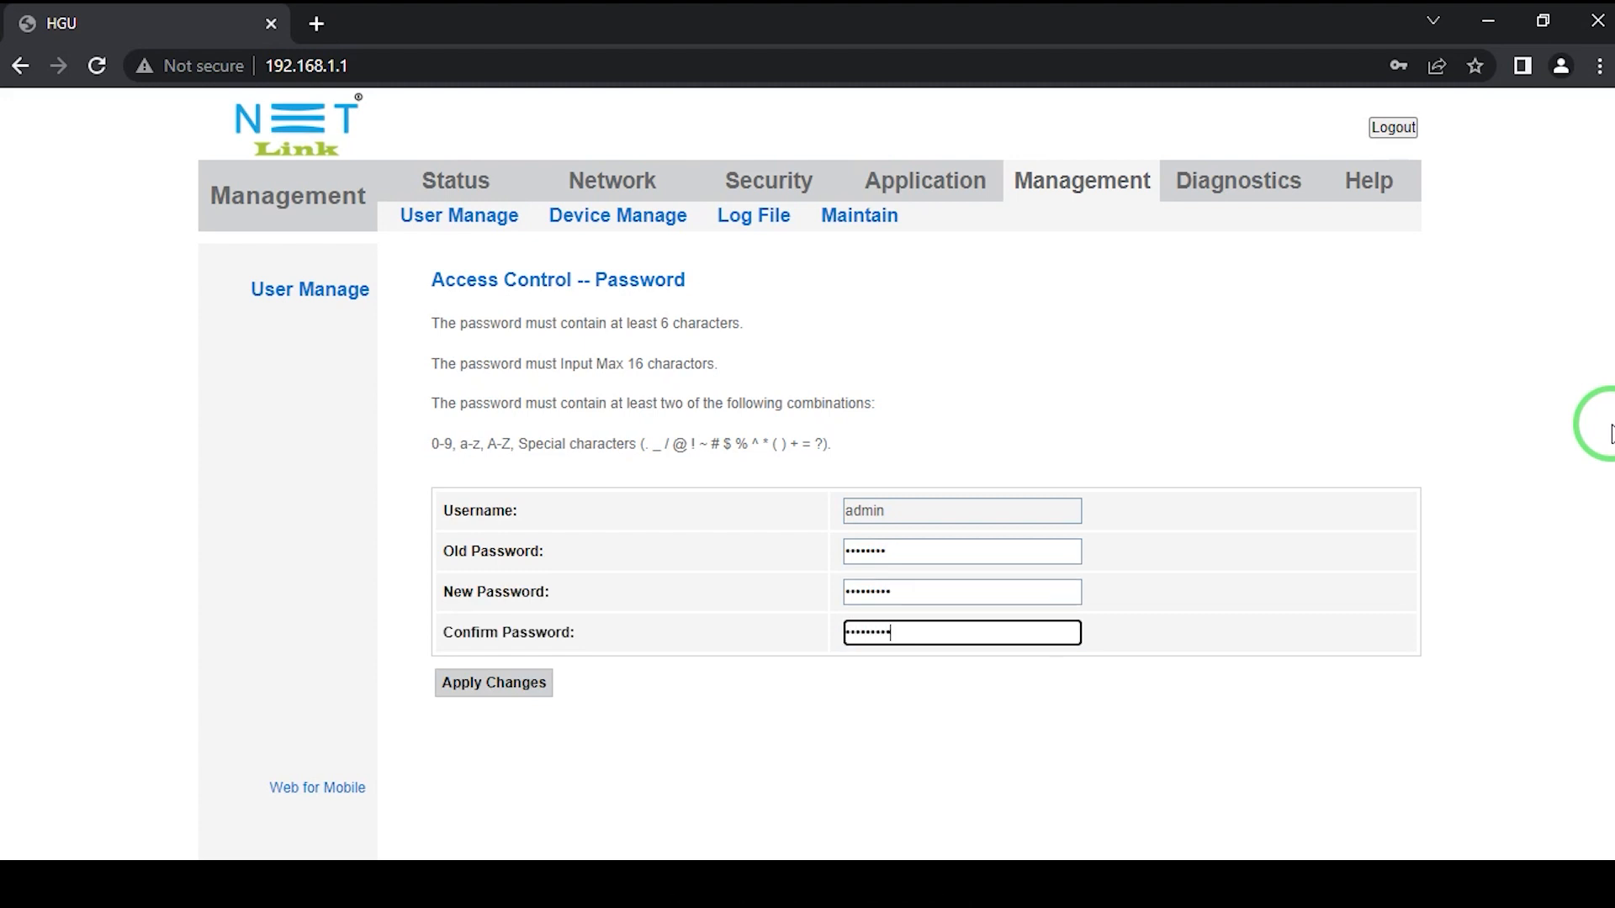
left_click(492, 684)
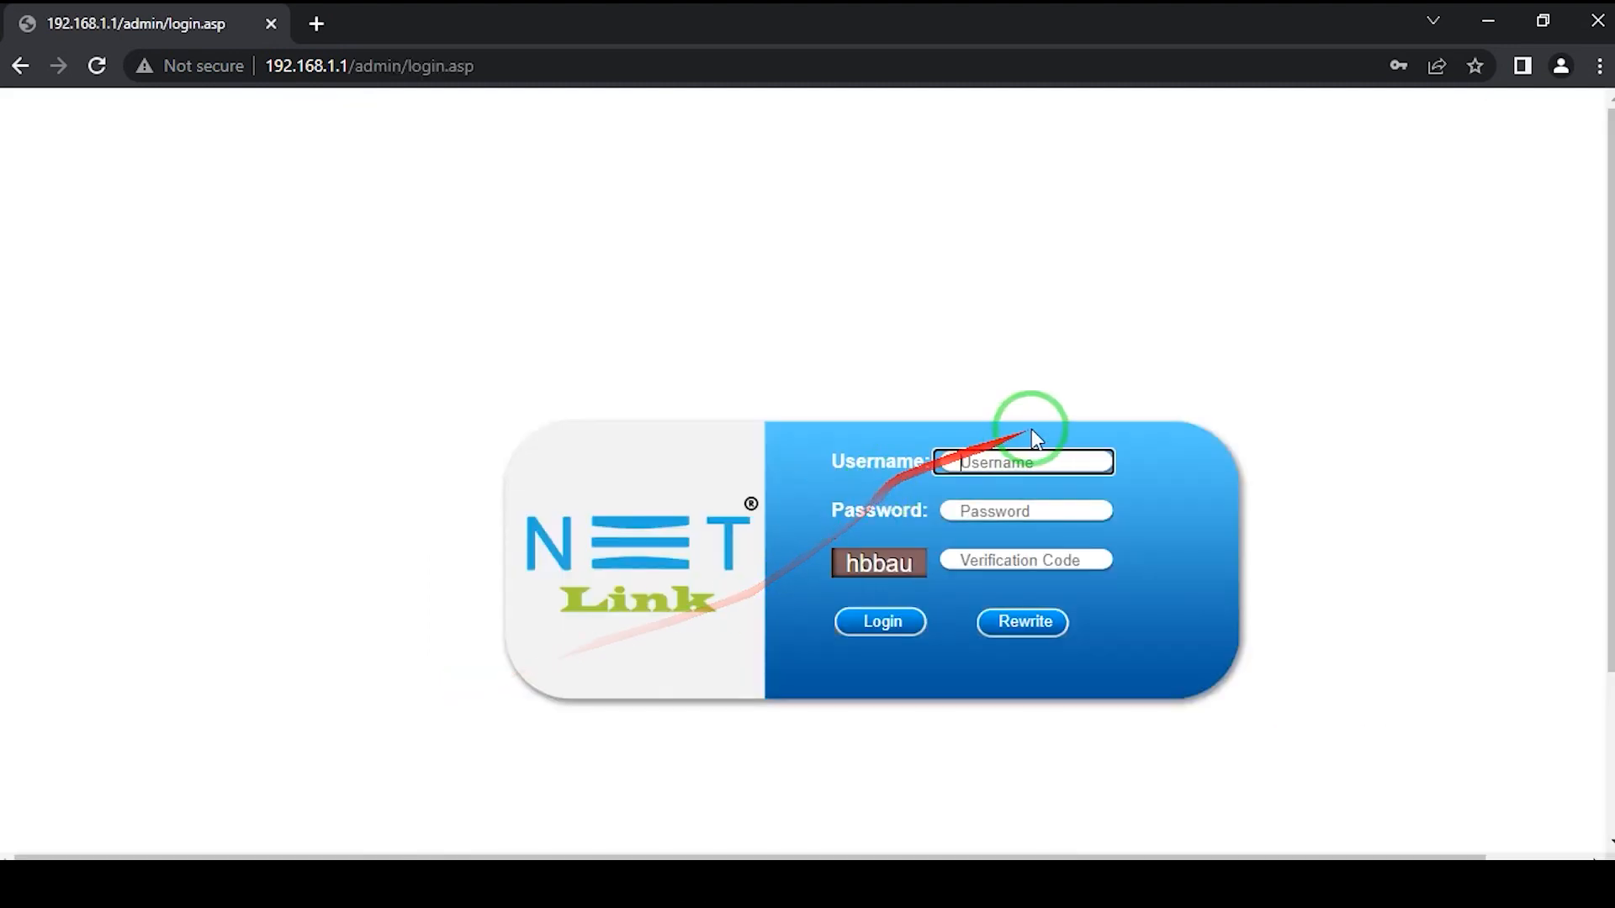
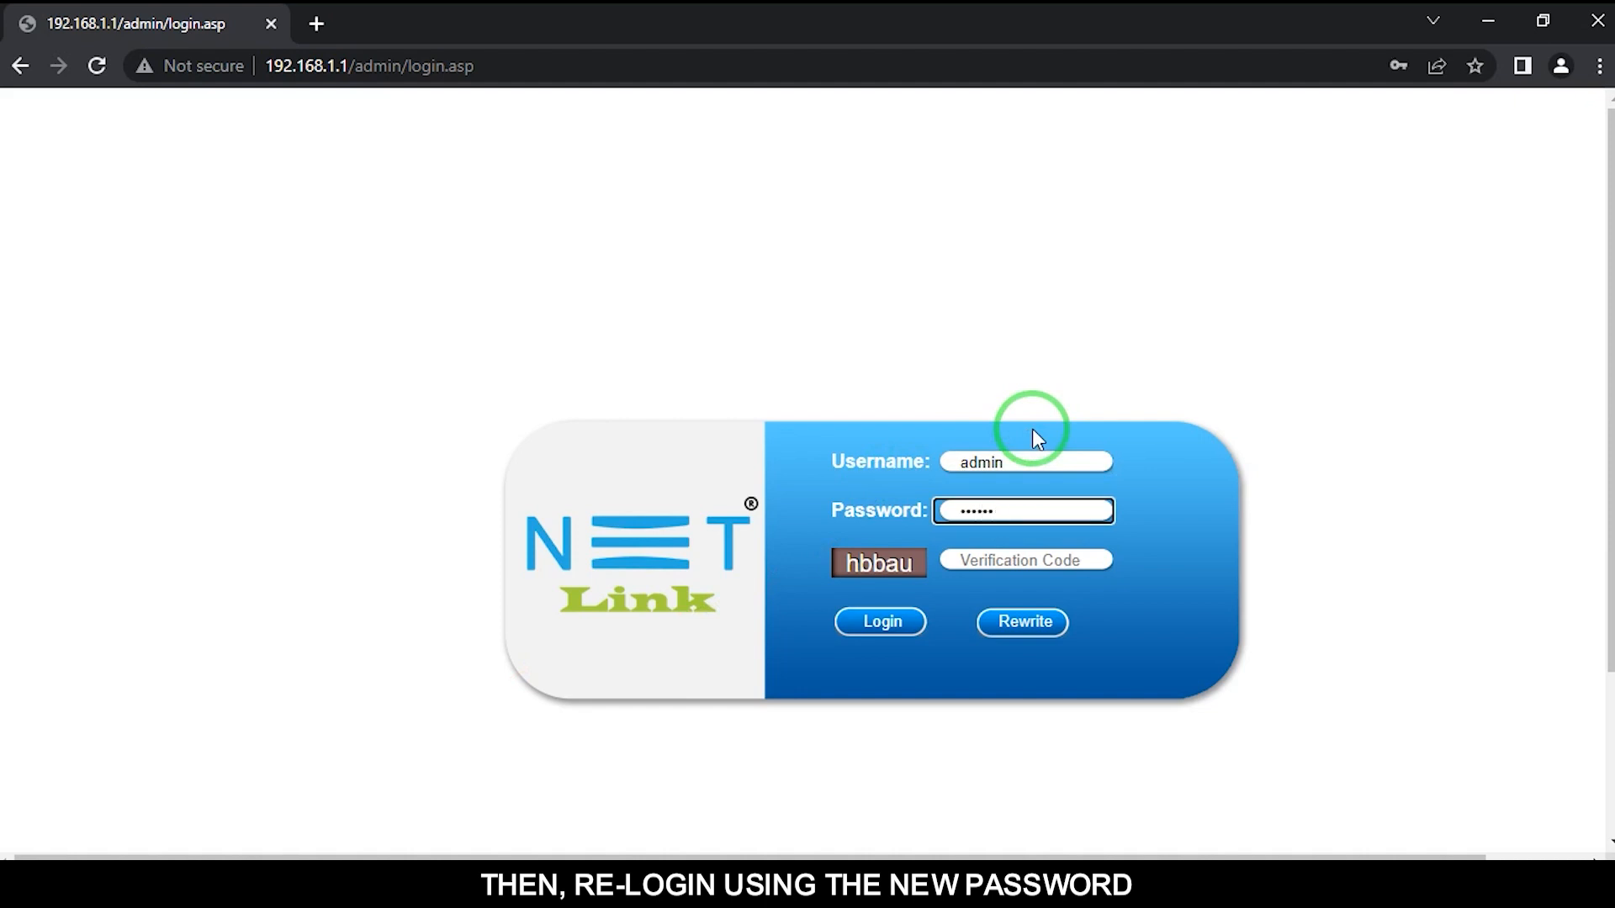
left_click(1022, 559)
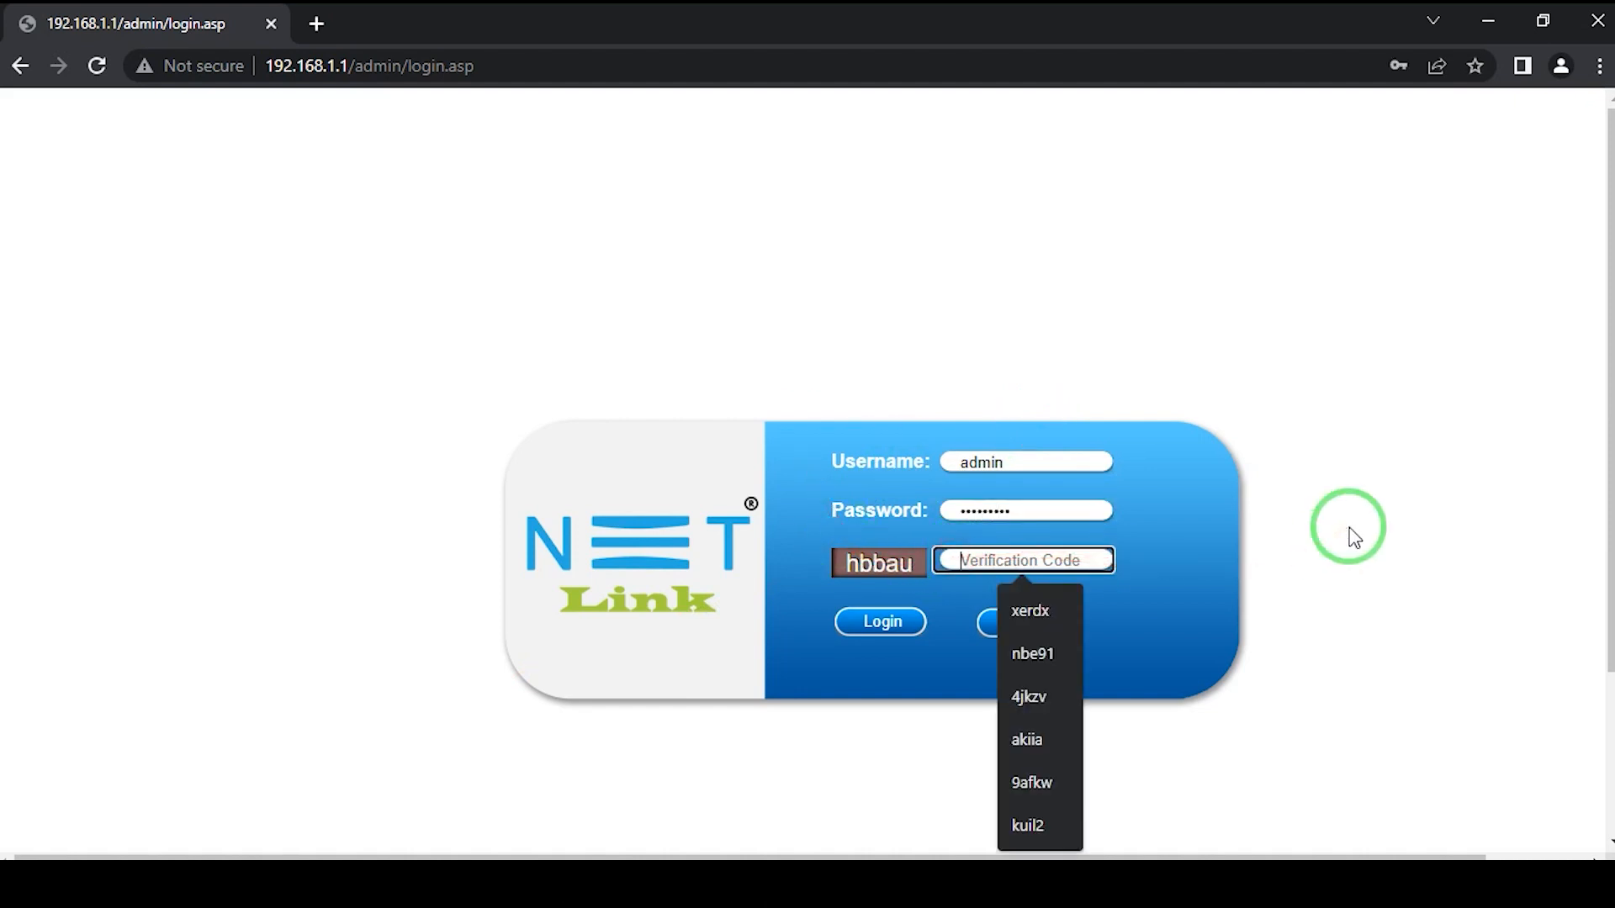
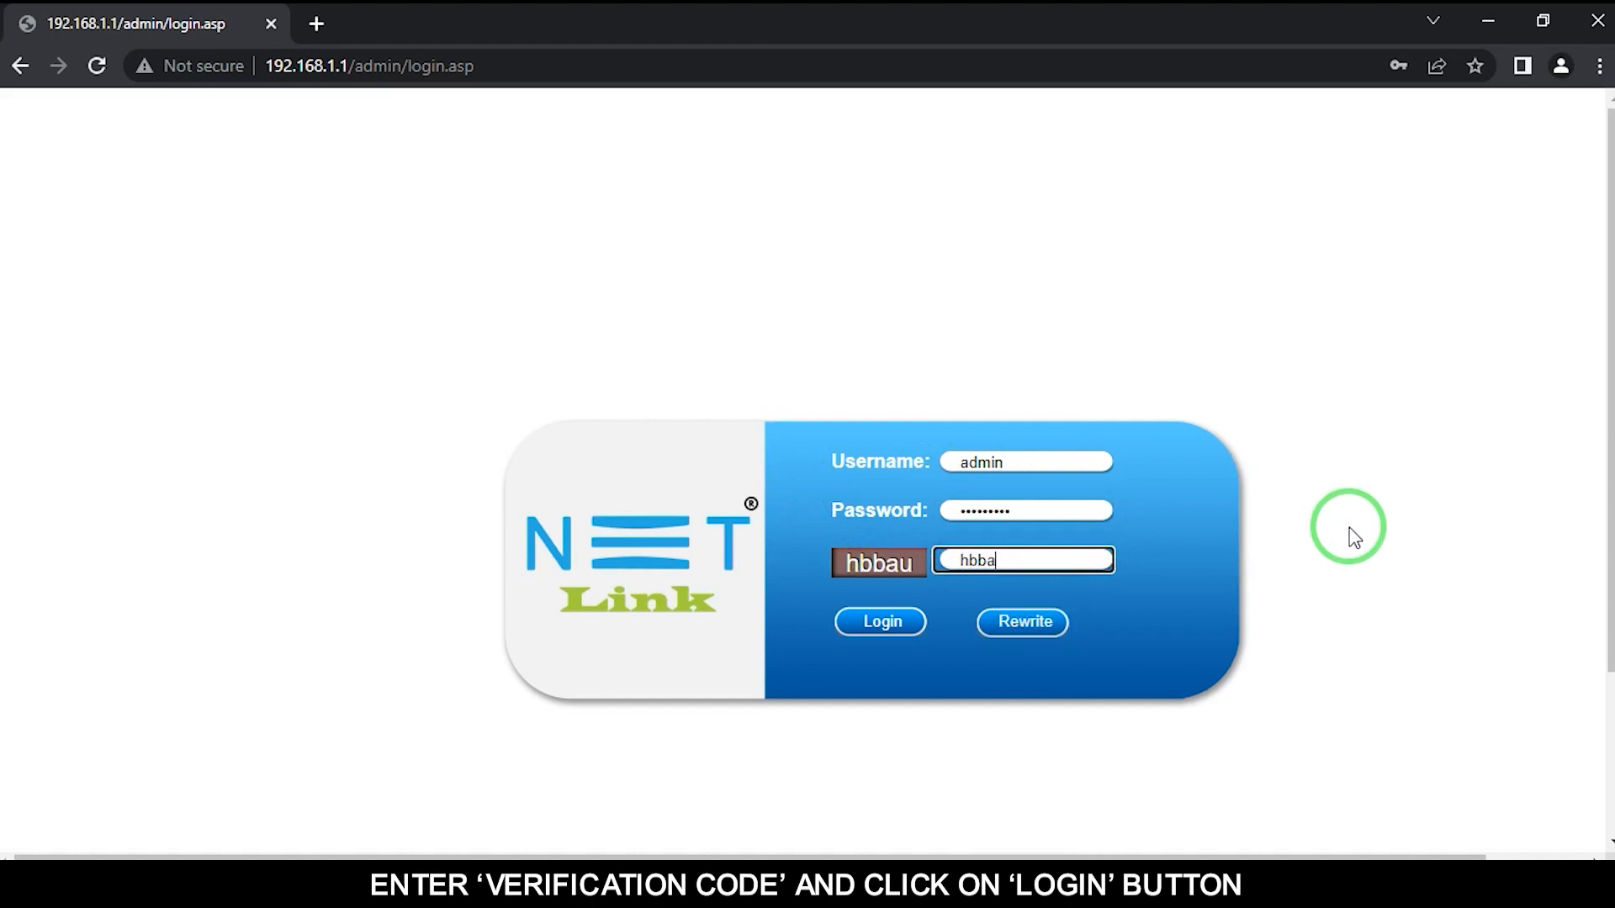